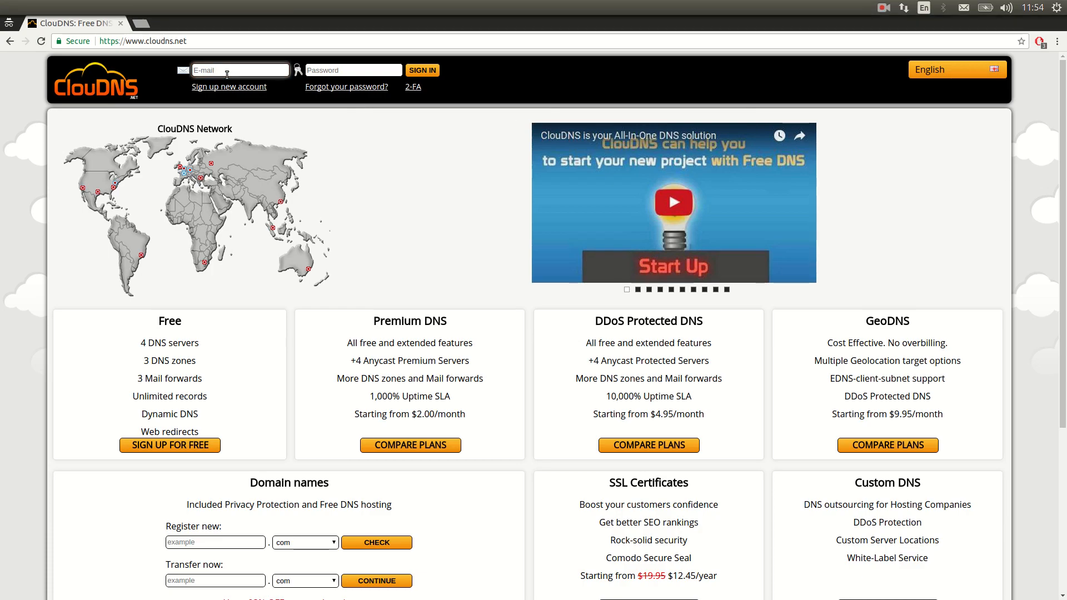
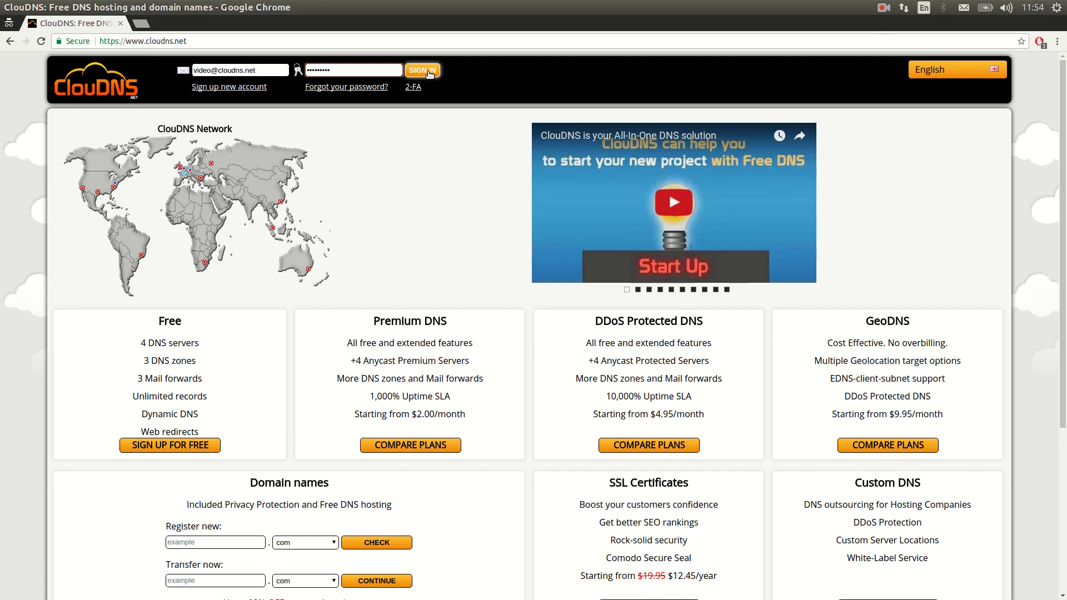
# Sign in to the ClouDNS account with the e-mail and password to reach the dashboard.
pyautogui.click(422, 70)
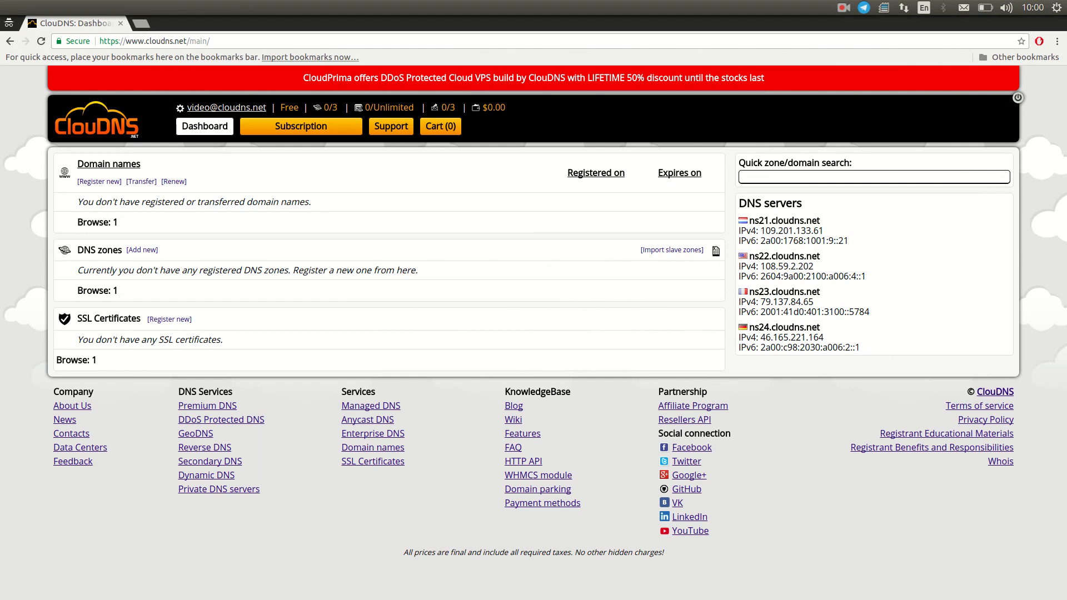
pyautogui.moveTo(156, 260)
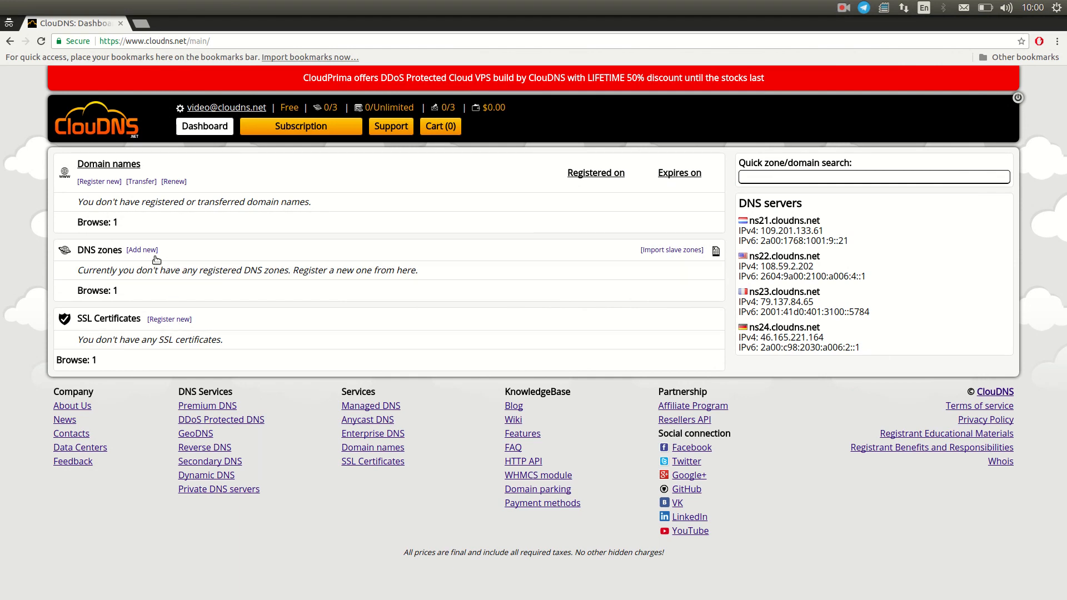
# Start adding a new DNS zone from the dashboard.
pyautogui.click(141, 250)
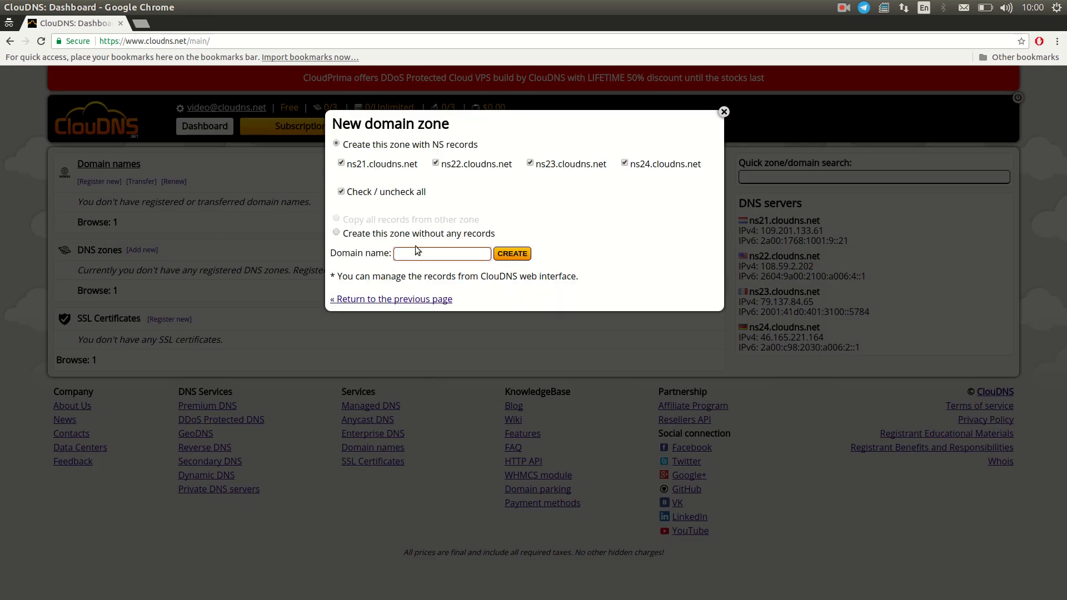
# Create the video.com zone with ns21–ns23 only, leaving ns24.cloudns.net unchecked.
pyautogui.write('video.com')
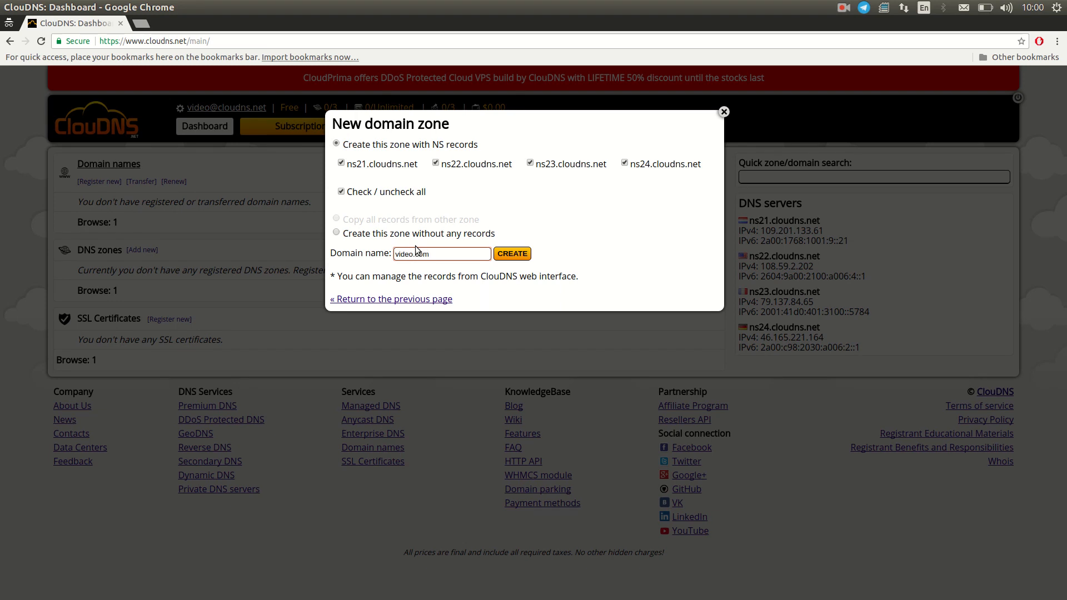
pyautogui.moveTo(436, 163)
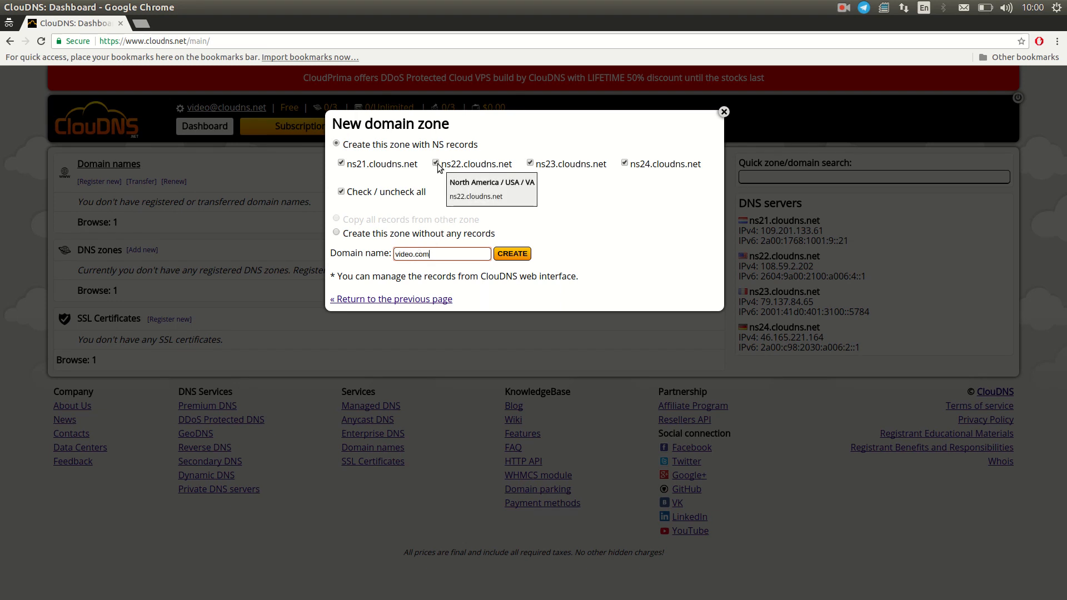
pyautogui.moveTo(476, 169)
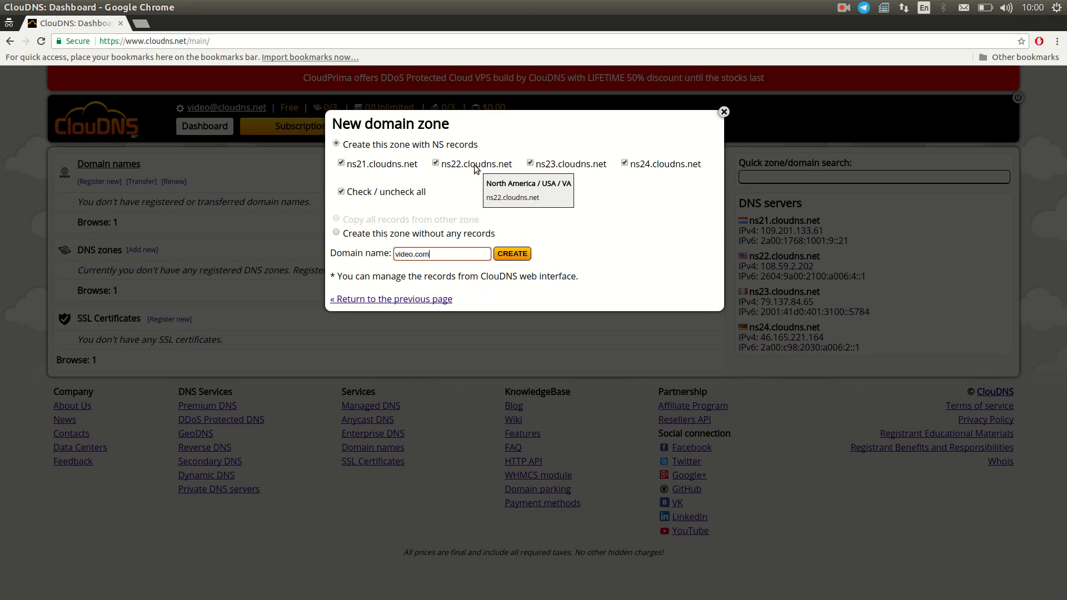
pyautogui.moveTo(626, 175)
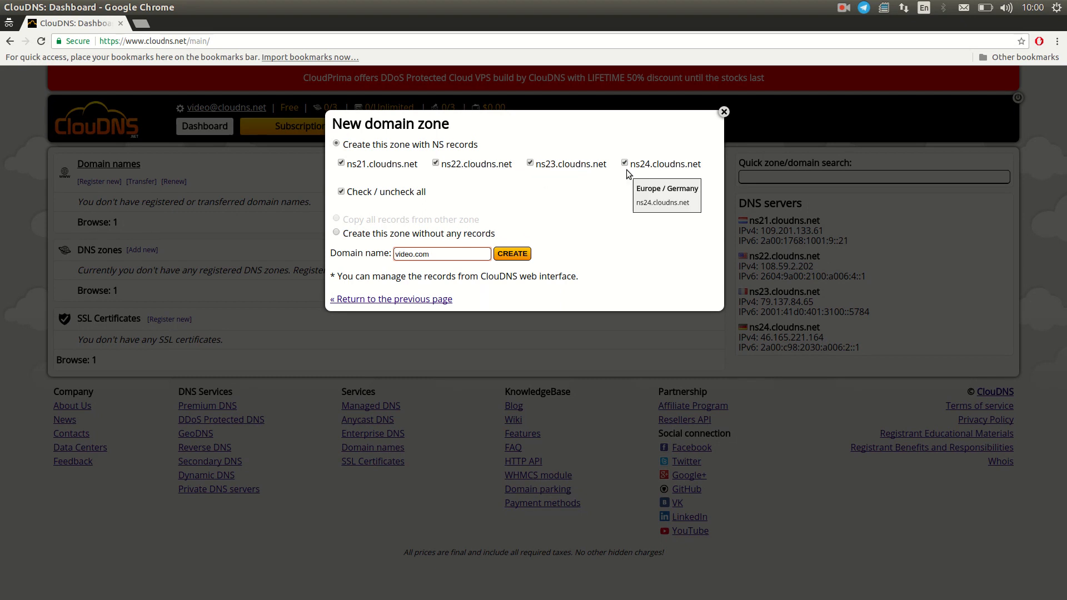
pyautogui.click(624, 163)
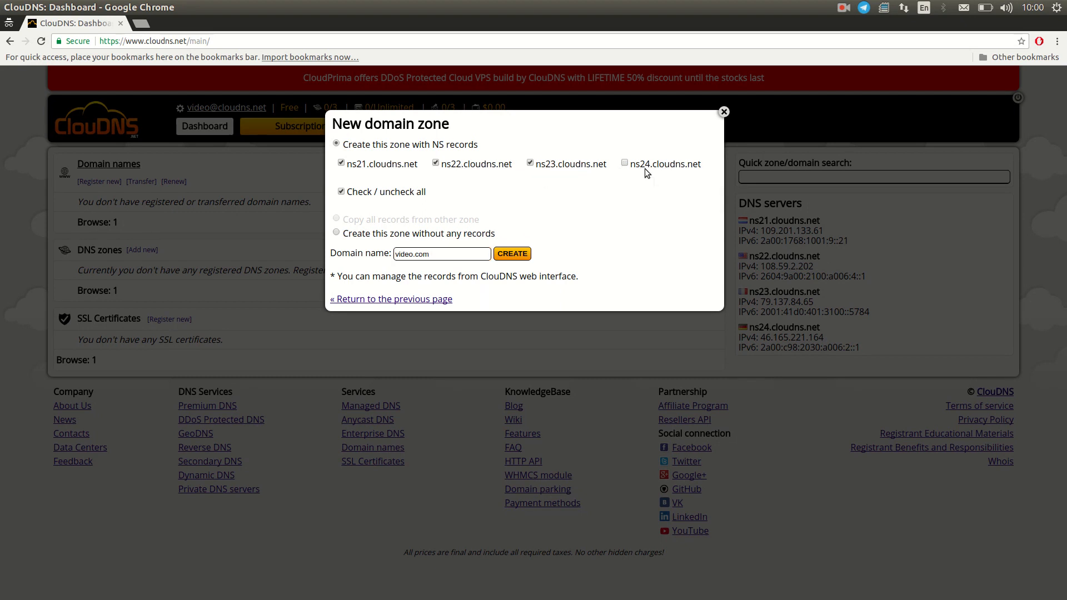
pyautogui.moveTo(541, 227)
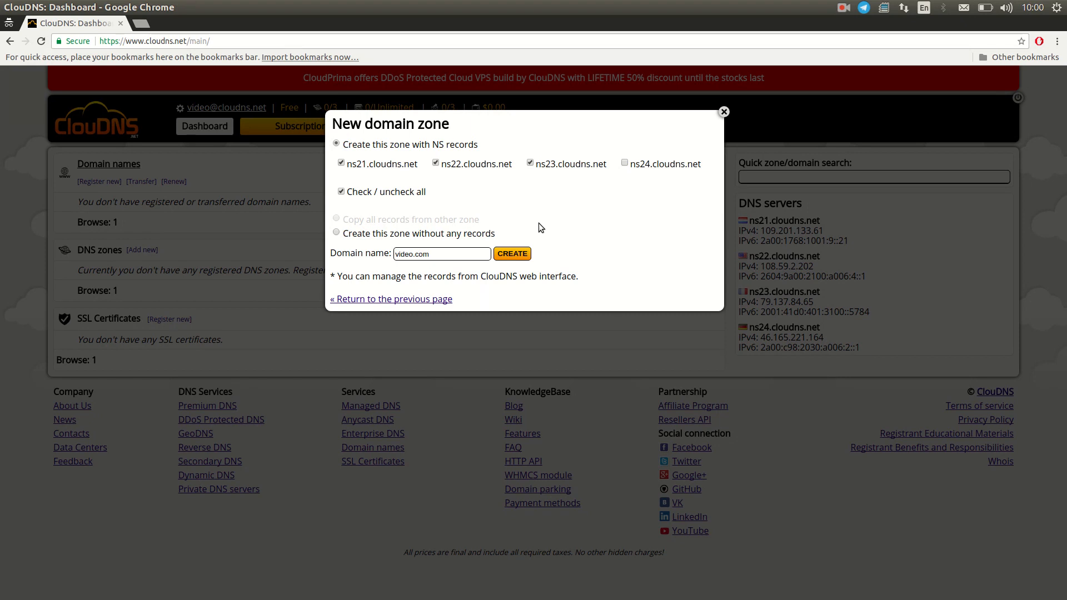
pyautogui.click(511, 253)
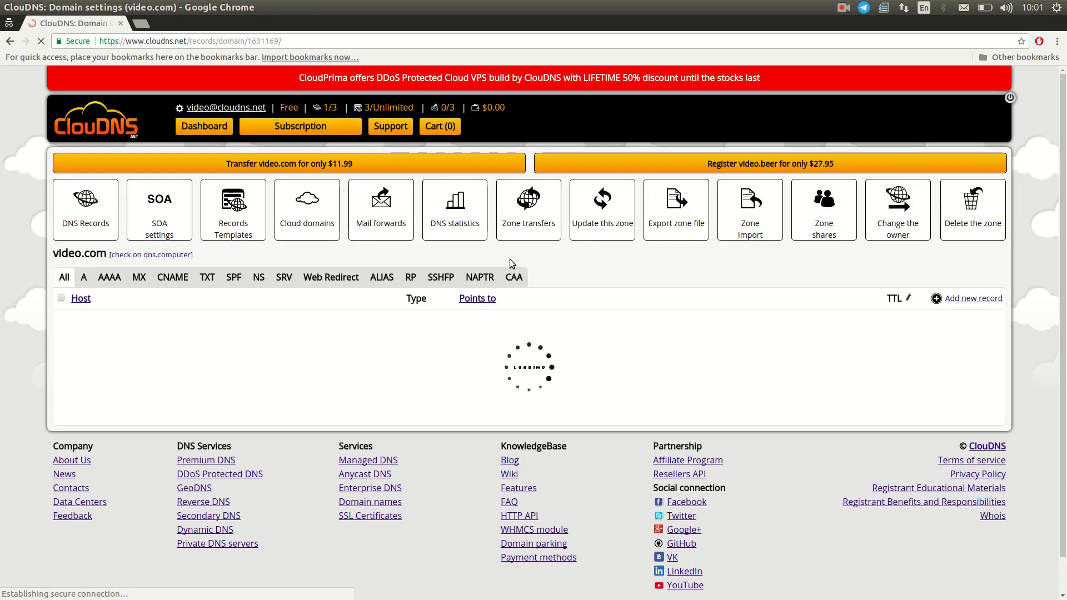
# Return to the dashboard and open the video.com zone's records.
pyautogui.click(205, 126)
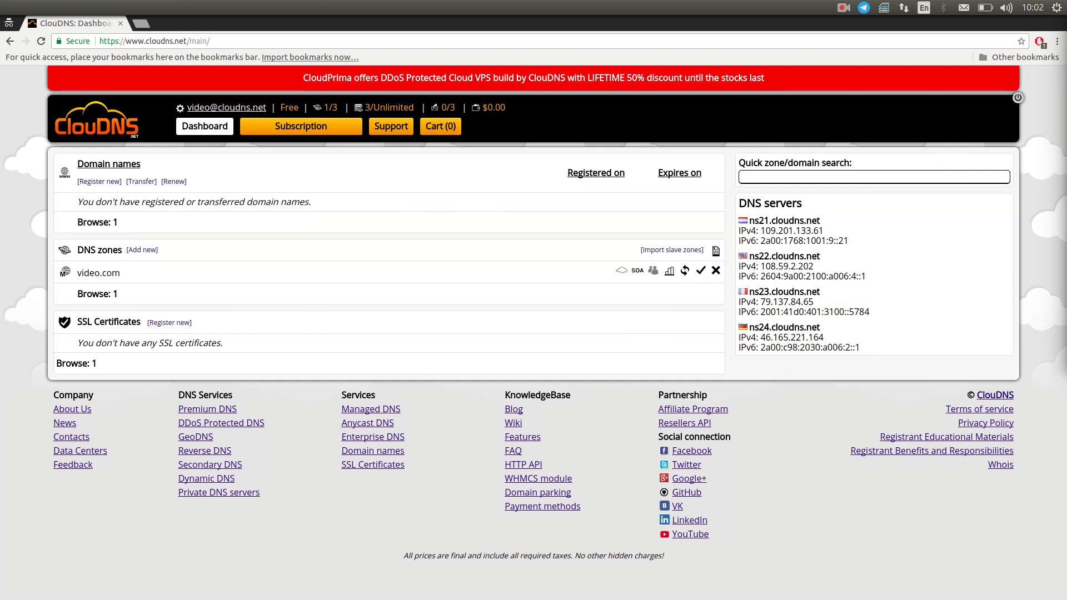
pyautogui.moveTo(226, 332)
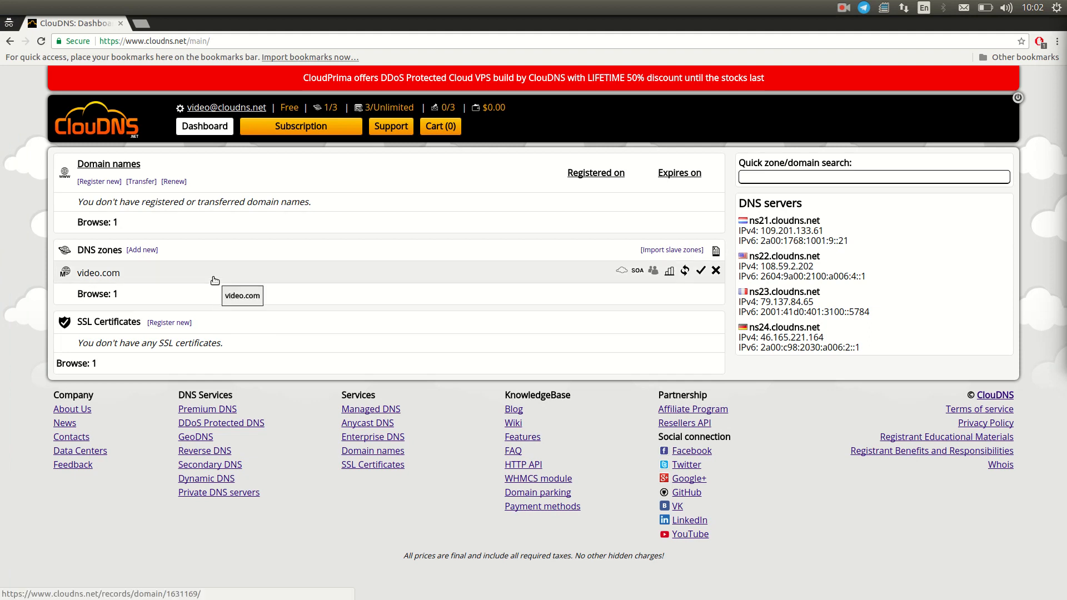
pyautogui.click(98, 274)
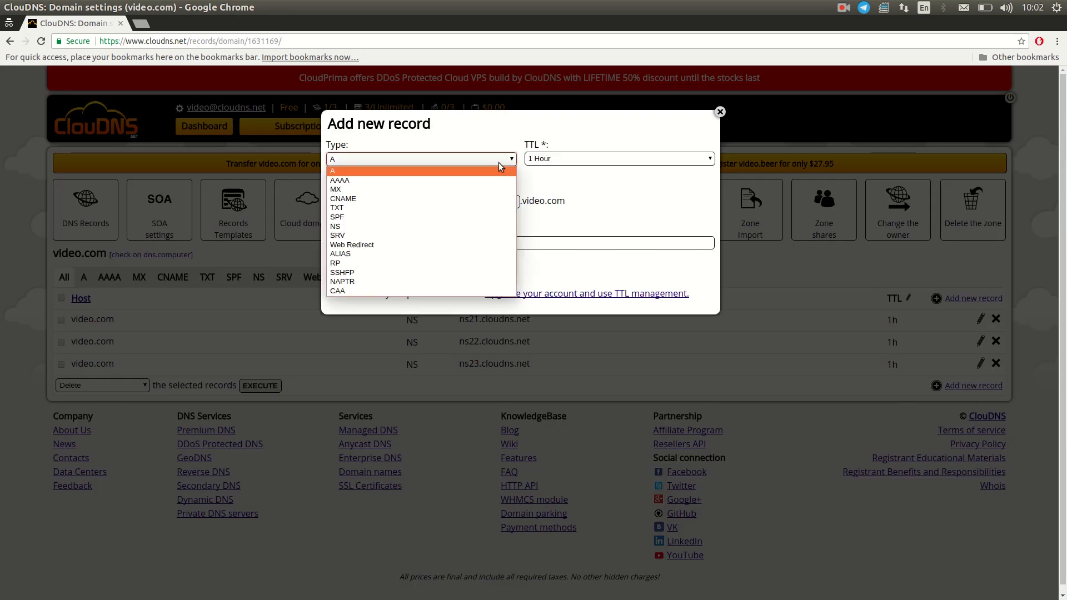
# Add an NS record pointing to ns24.cloudns.net and save it.
pyautogui.click(335, 226)
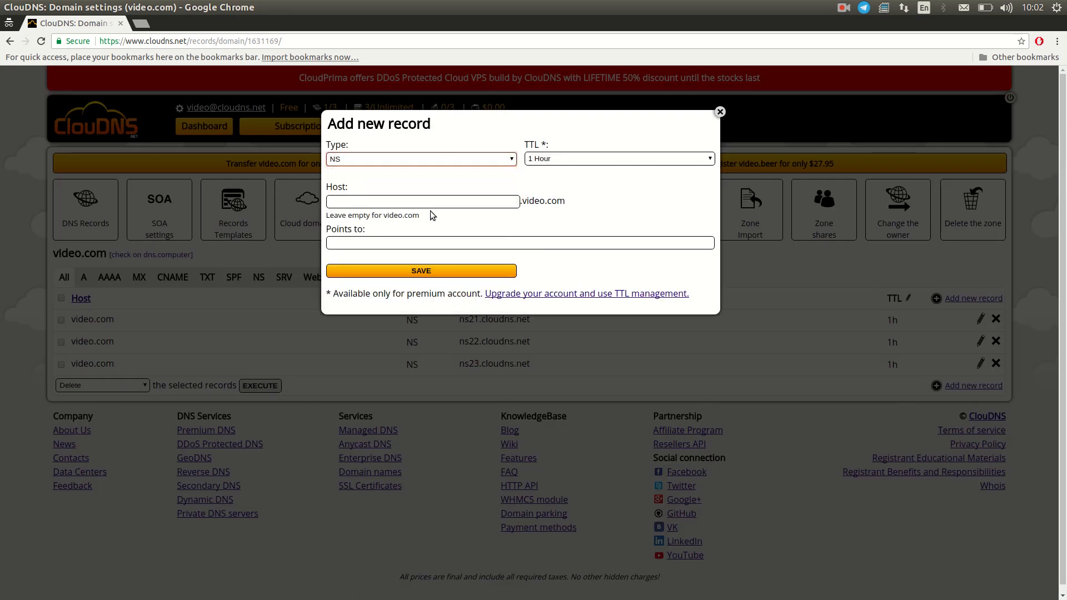
pyautogui.click(423, 201)
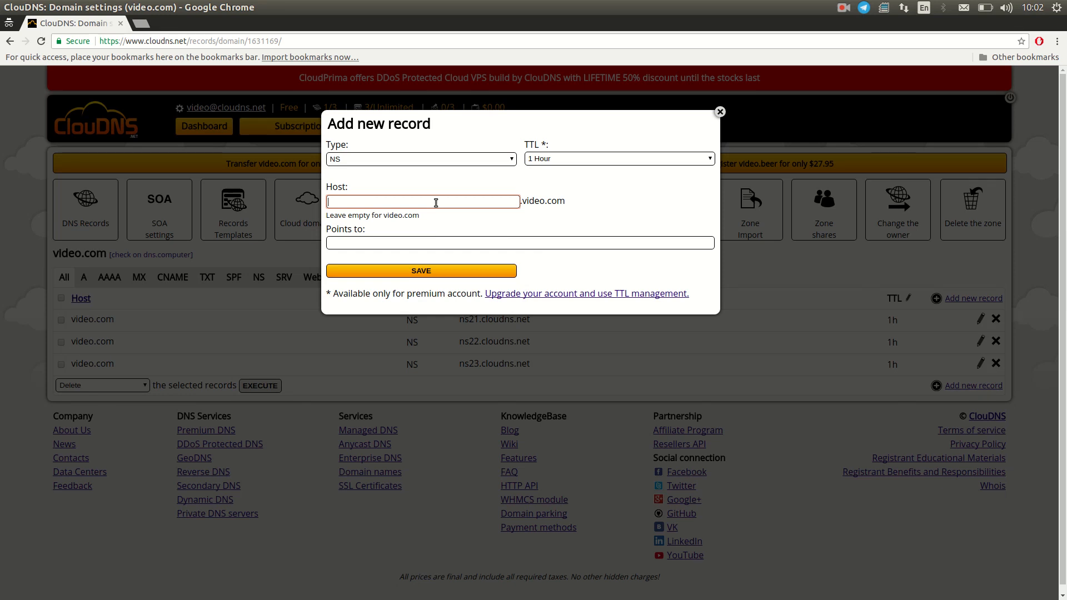
pyautogui.moveTo(450, 217)
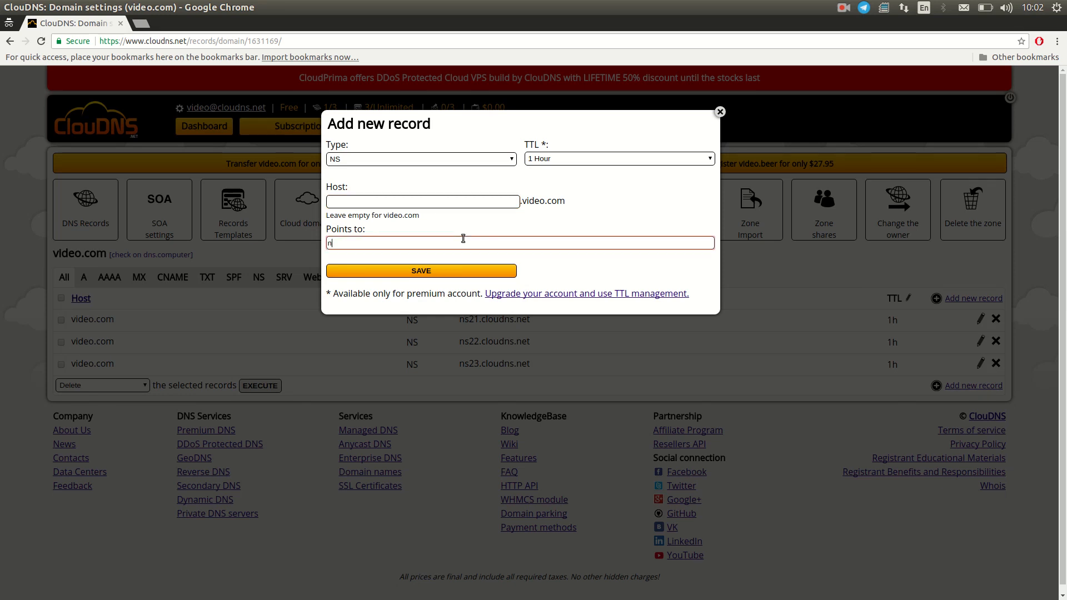
pyautogui.write('ns24.cloudns.')
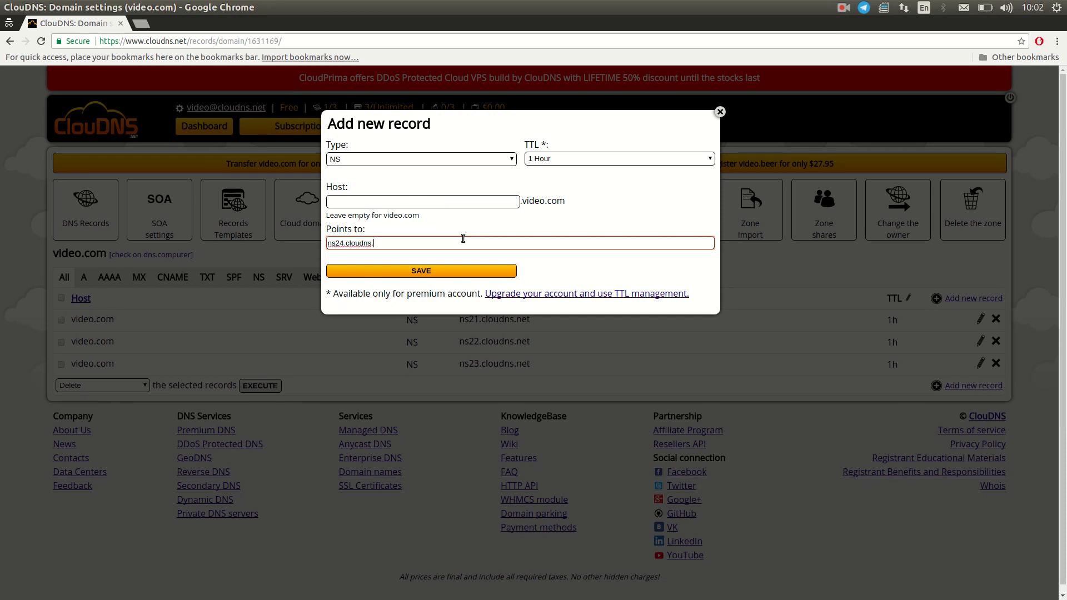
pyautogui.write('net')
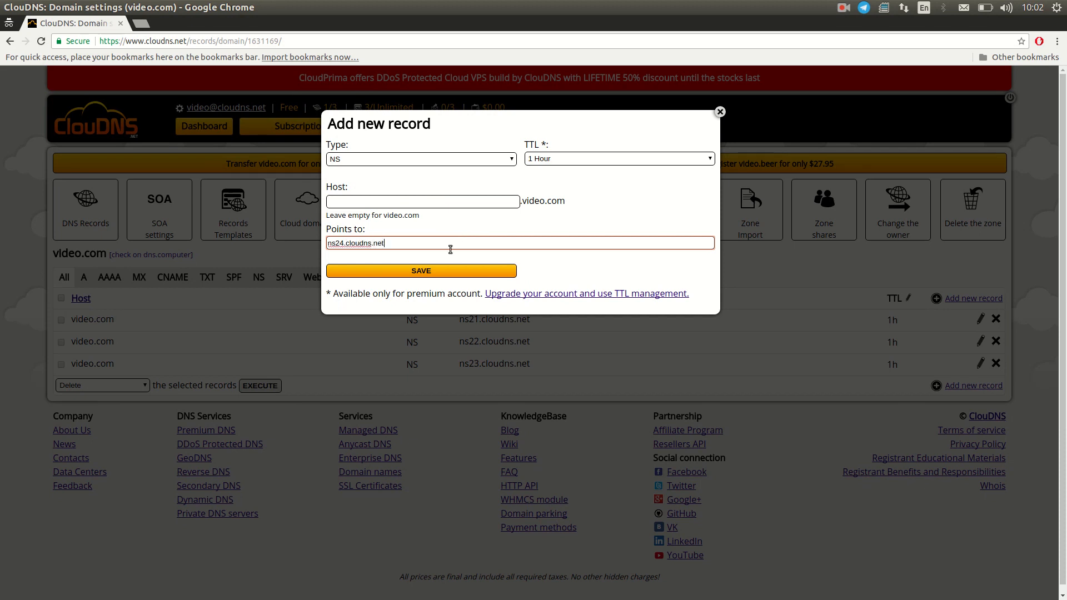
pyautogui.click(420, 270)
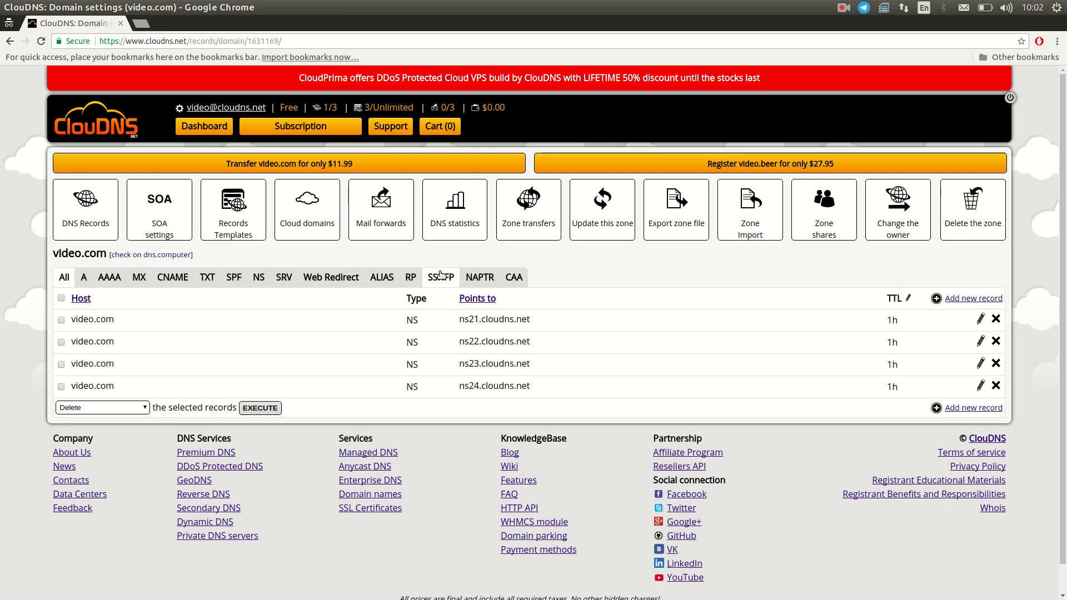
pyautogui.moveTo(494, 386)
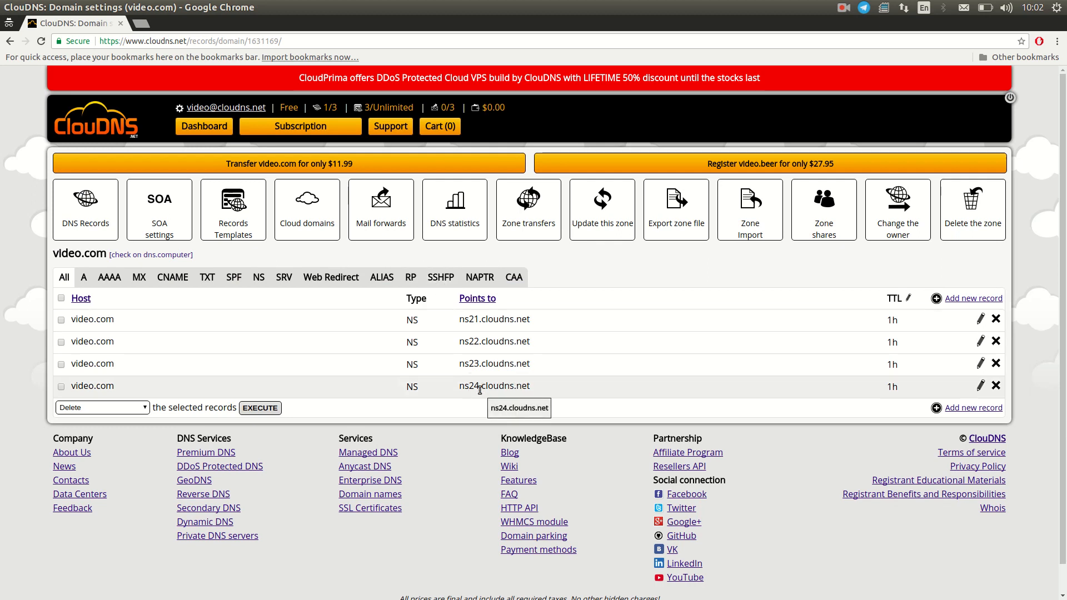